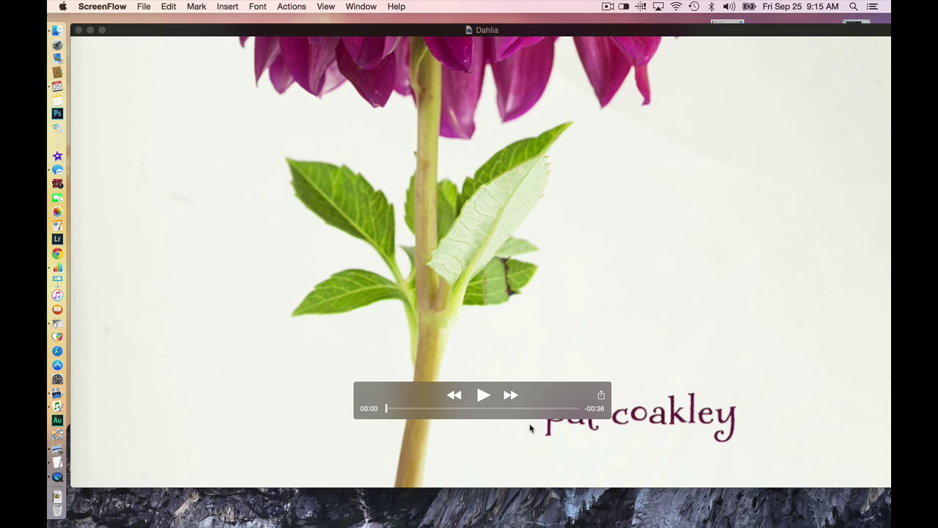
pyautogui.moveTo(483, 395)
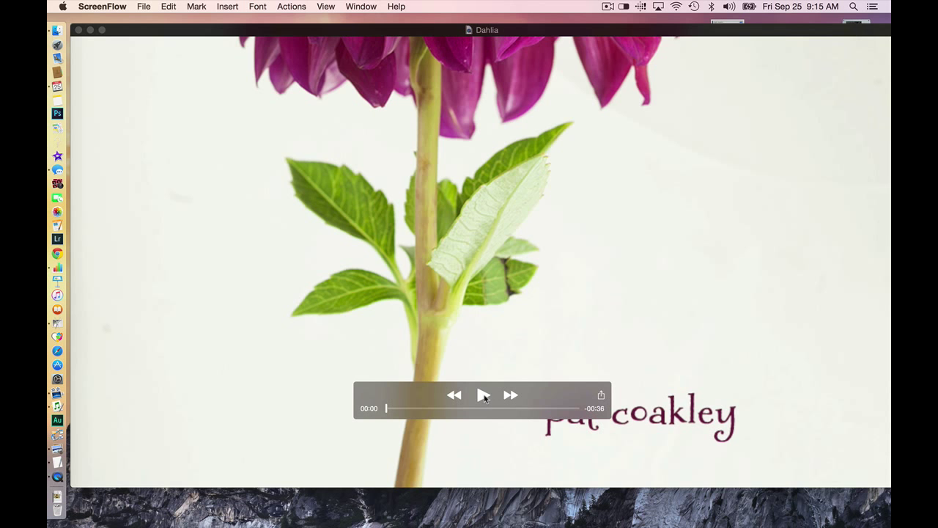
# Play the Dahlia video to about 00:02 and pause on the close-up photo with the website credit
pyautogui.click(483, 395)
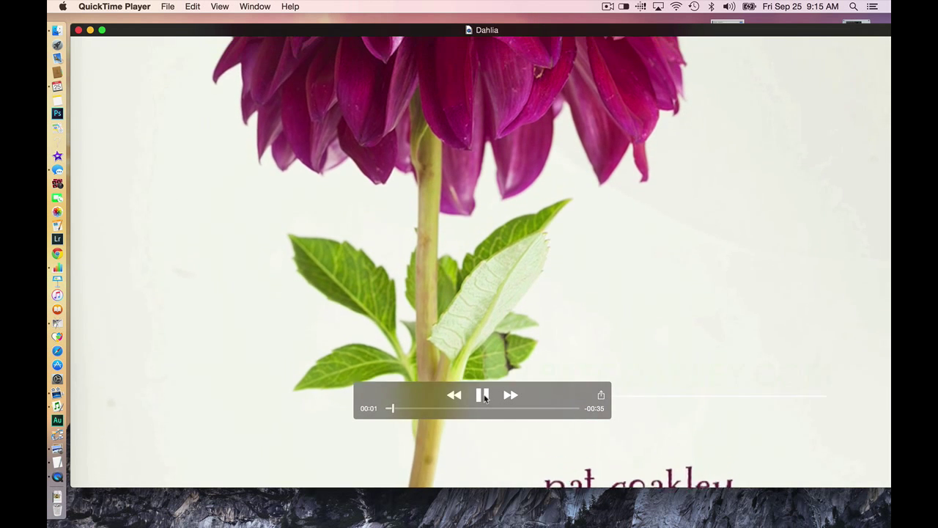
pyautogui.click(482, 395)
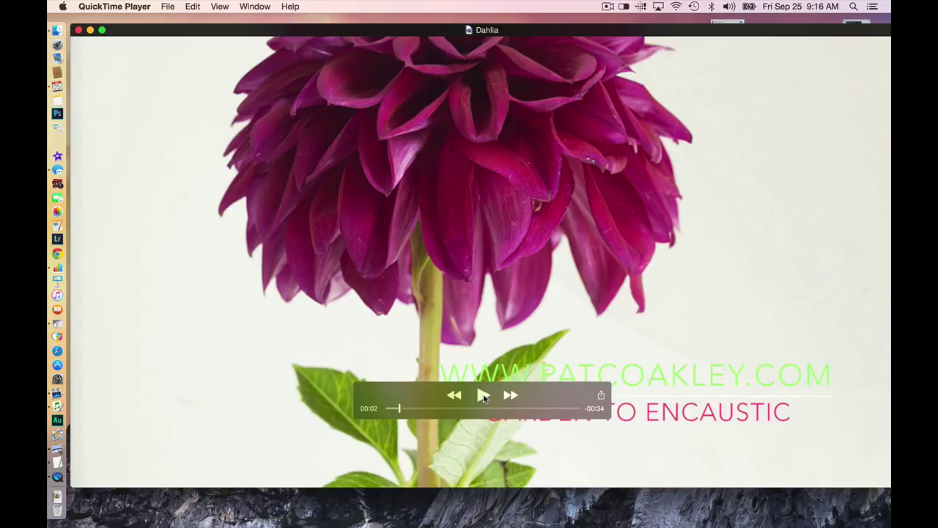
pyautogui.moveTo(486, 318)
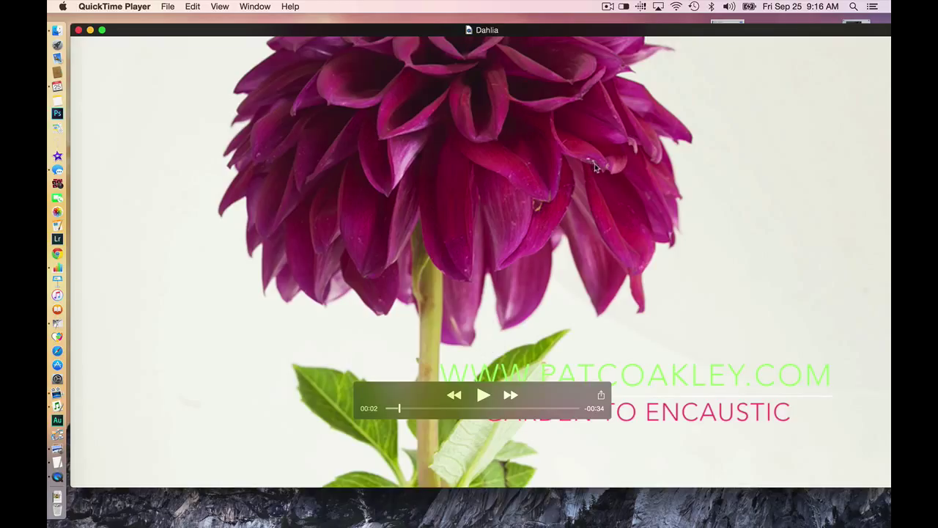
pyautogui.moveTo(445, 186)
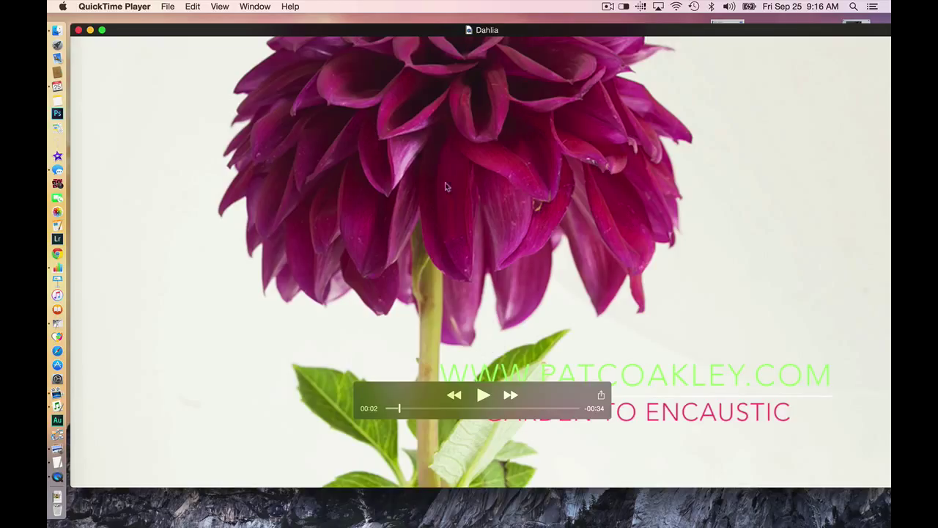
pyautogui.moveTo(348, 230)
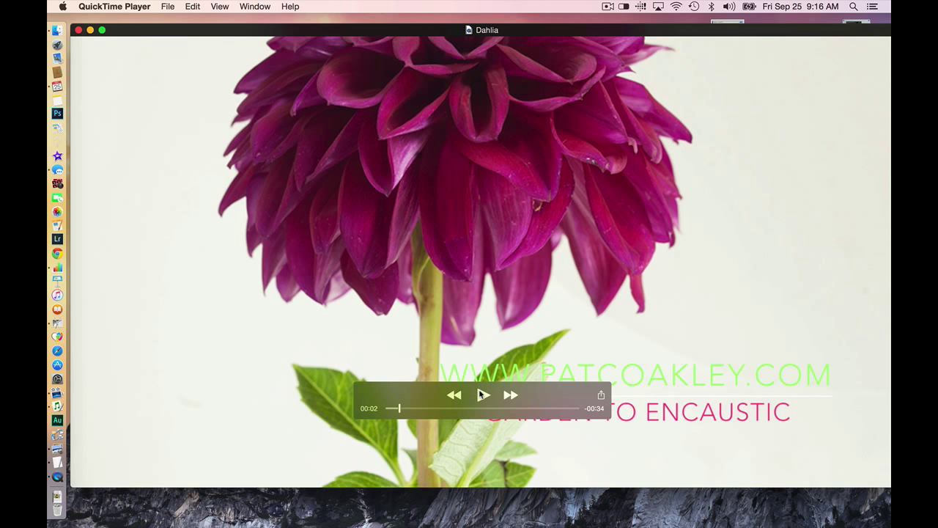
# Resume playback to about 00:05 and pause on the painterly dahlia on white with artist credit
pyautogui.click(483, 395)
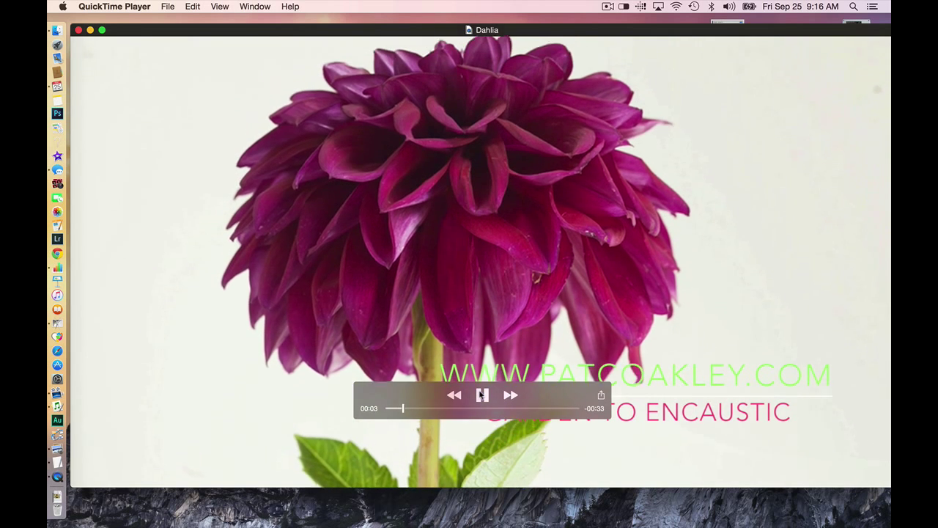
pyautogui.click(482, 395)
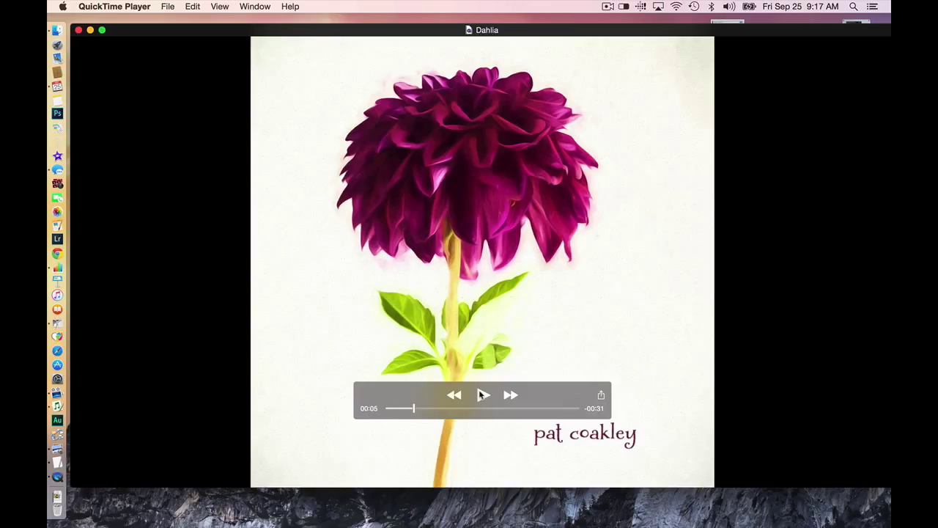
# Resume playback to about 00:09 and pause on the dahlia painting over the pink textured background
pyautogui.click(483, 394)
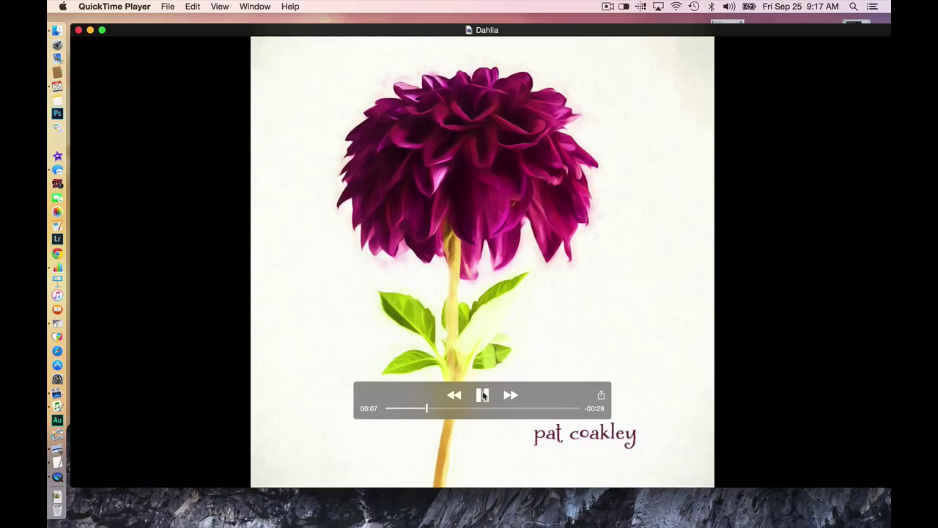
pyautogui.click(483, 394)
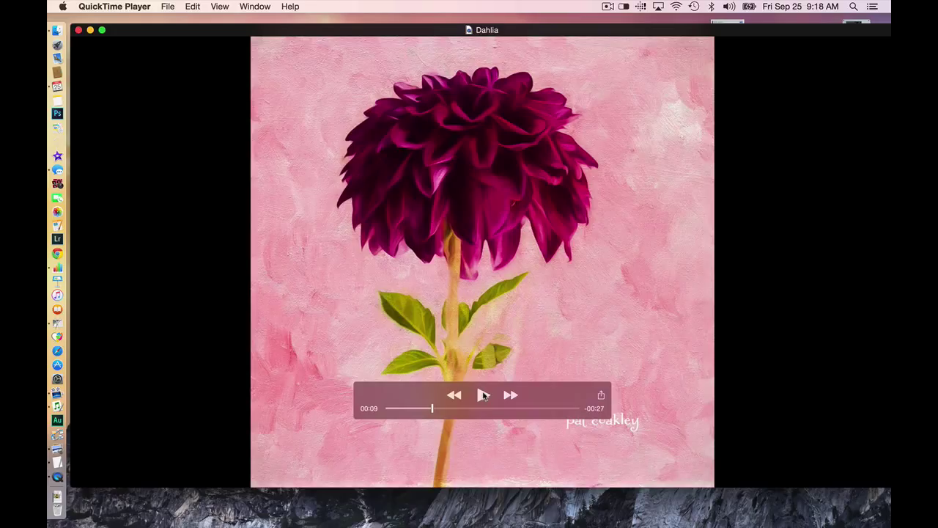
# Resume playback to about 00:13 and pause on the pink dahlia print beside the white wax-coated panel
pyautogui.click(483, 395)
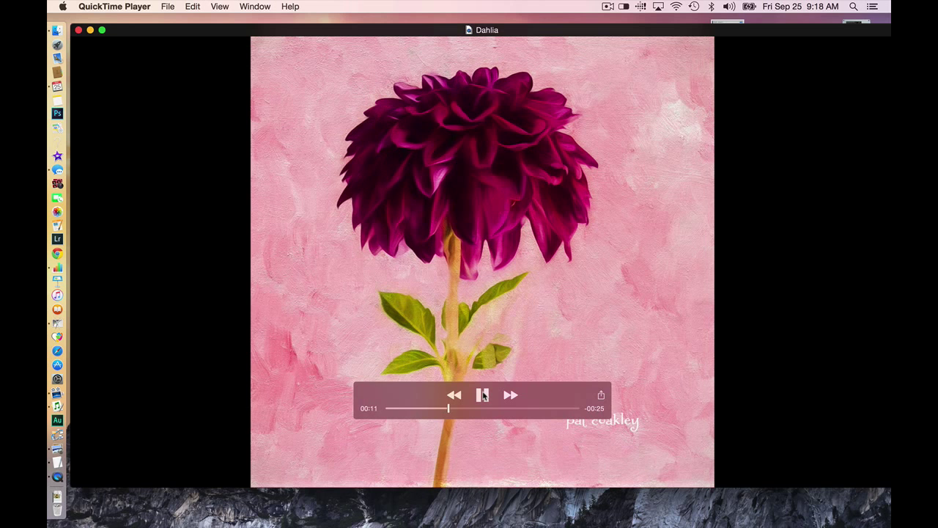
pyautogui.click(482, 394)
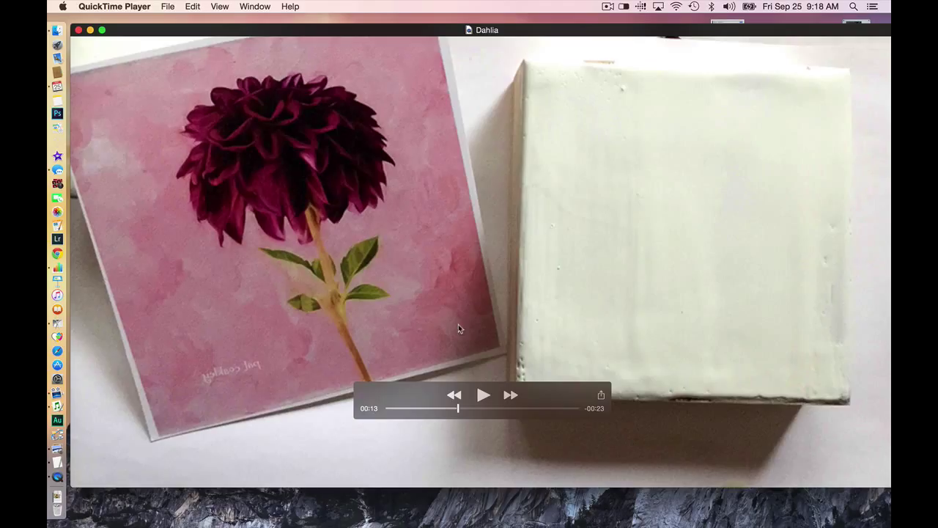
pyautogui.moveTo(292, 234)
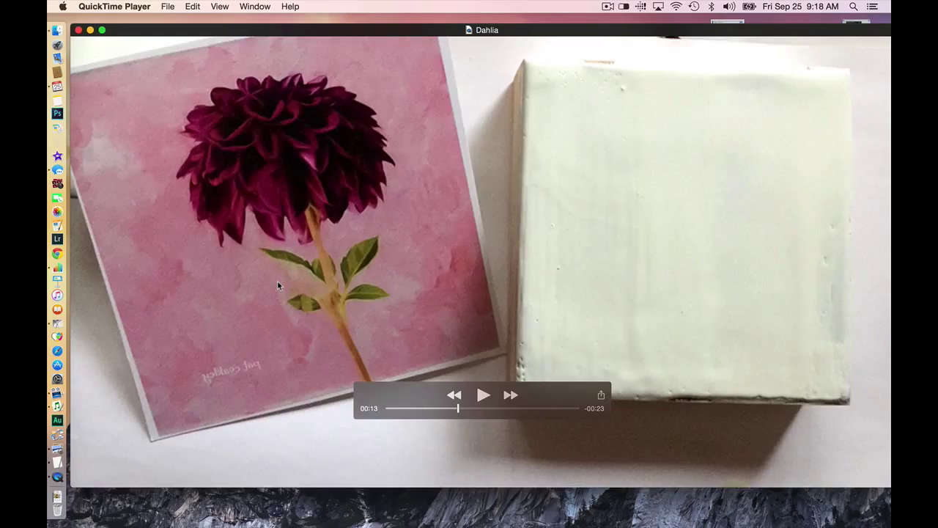
pyautogui.moveTo(226, 378)
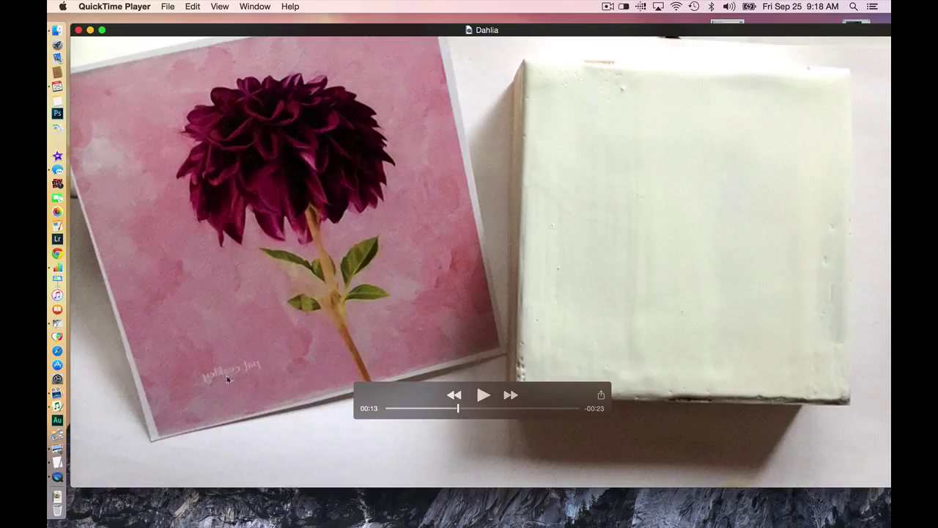
pyautogui.moveTo(256, 373)
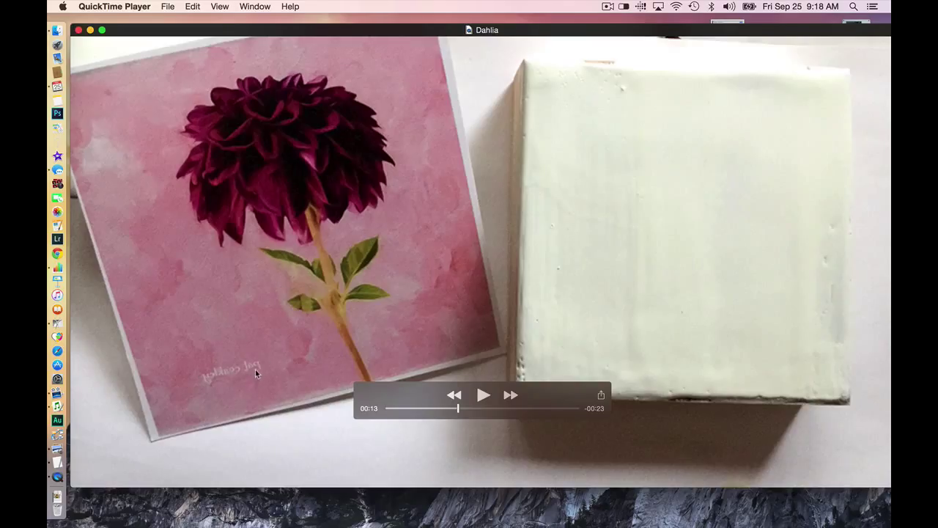
pyautogui.moveTo(214, 385)
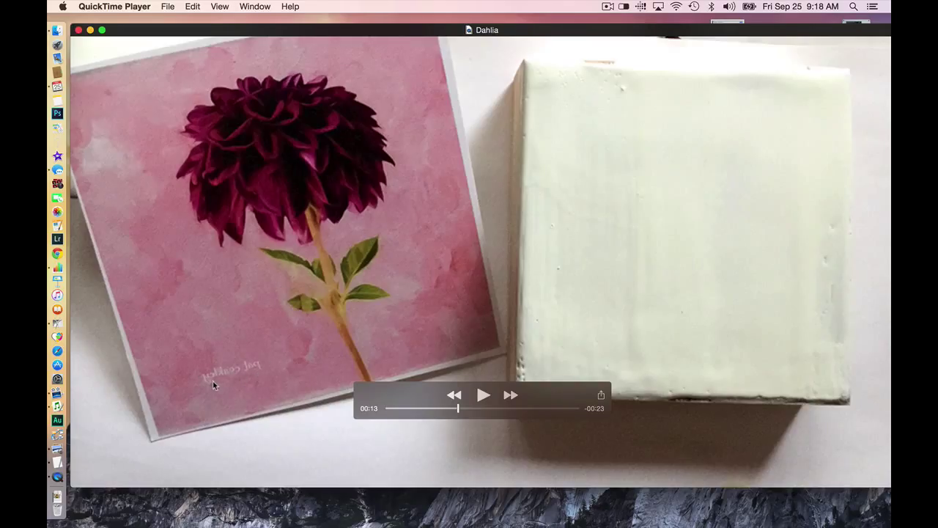
pyautogui.moveTo(327, 204)
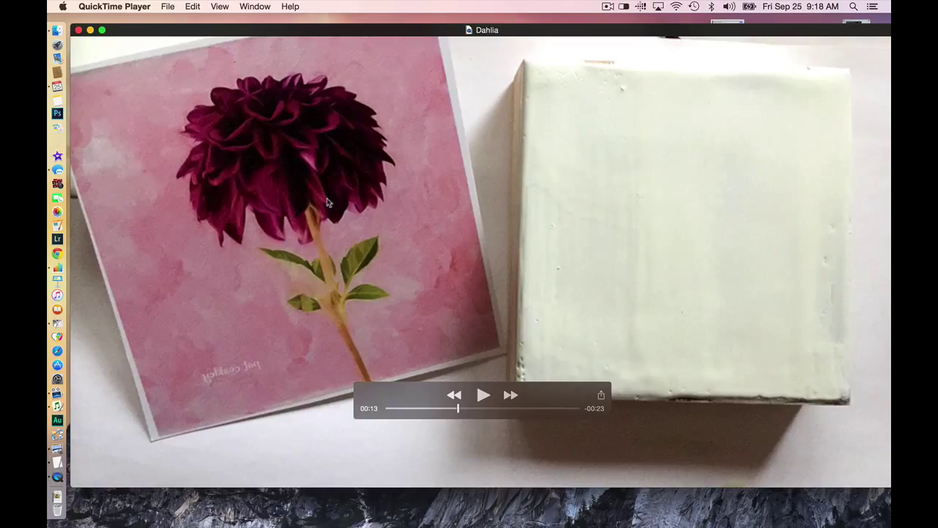
pyautogui.moveTo(336, 315)
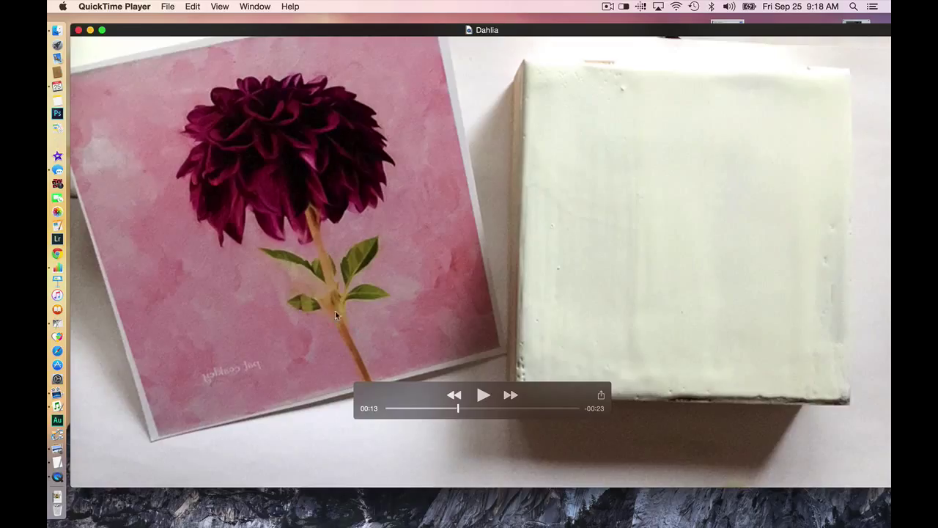
pyautogui.moveTo(553, 253)
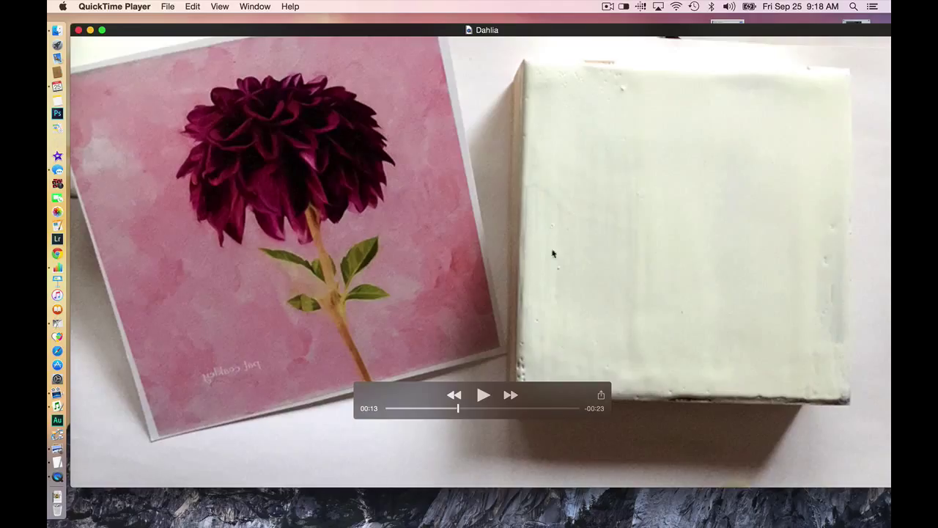
pyautogui.moveTo(691, 269)
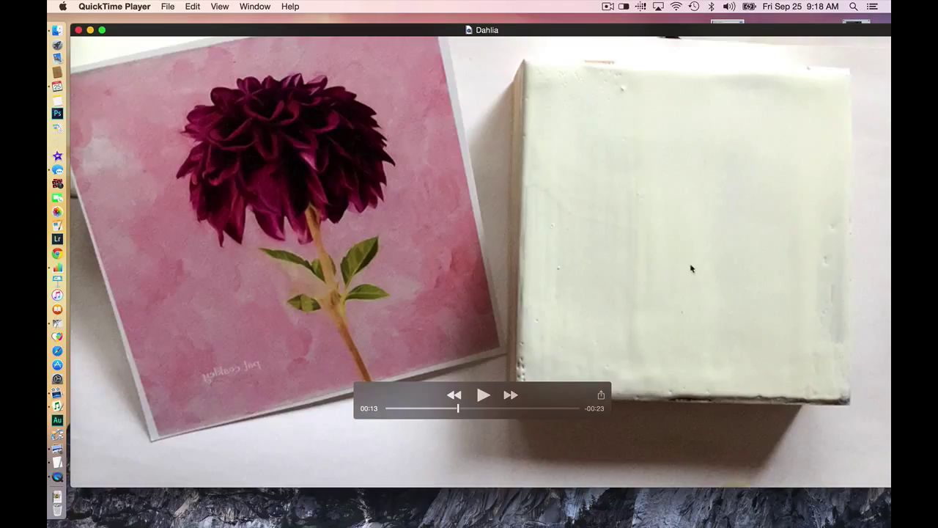
pyautogui.moveTo(684, 292)
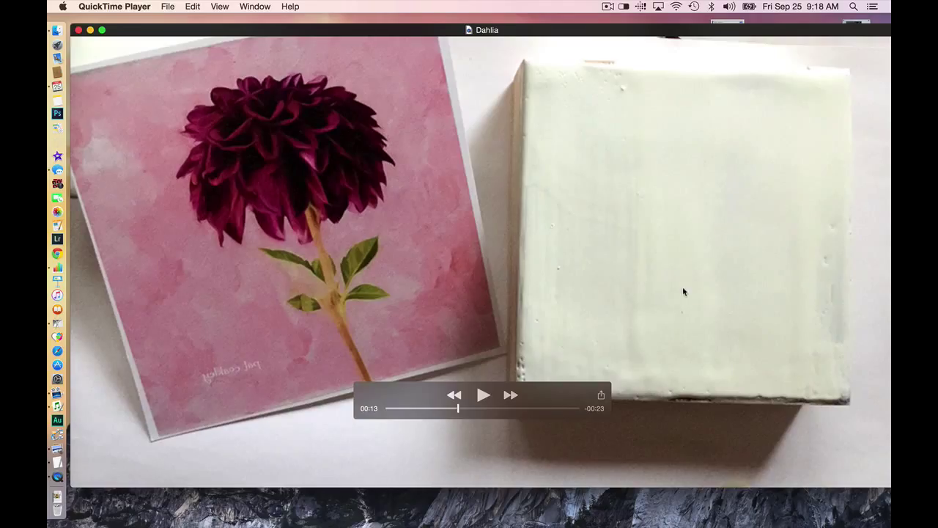
pyautogui.click(483, 395)
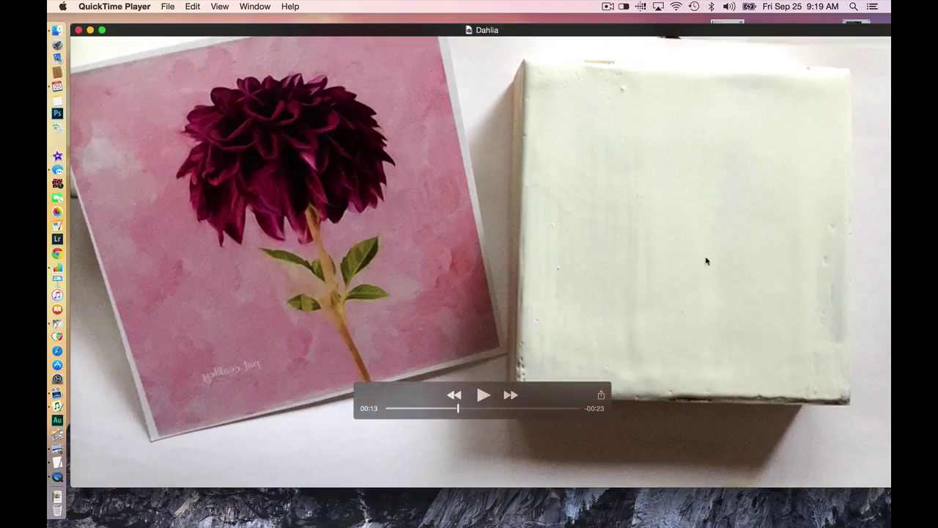
pyautogui.moveTo(587, 188)
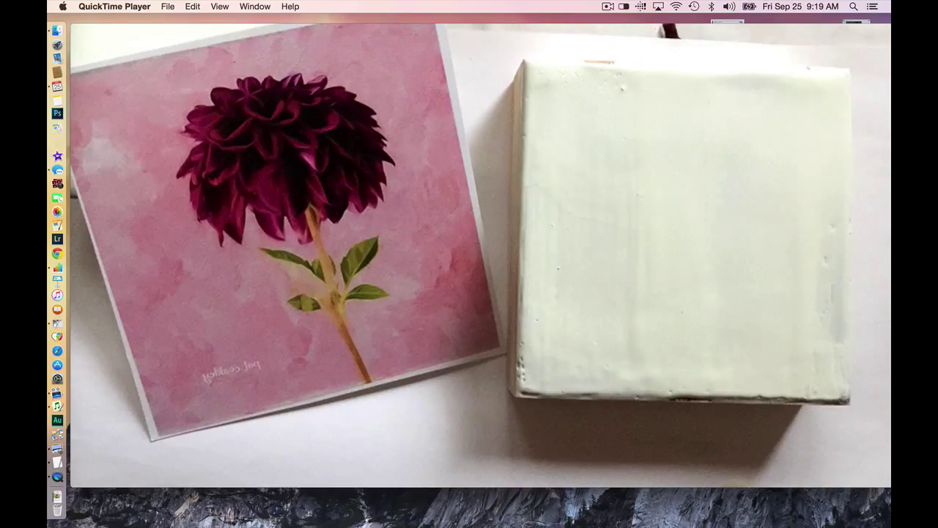
pyautogui.moveTo(573, 147)
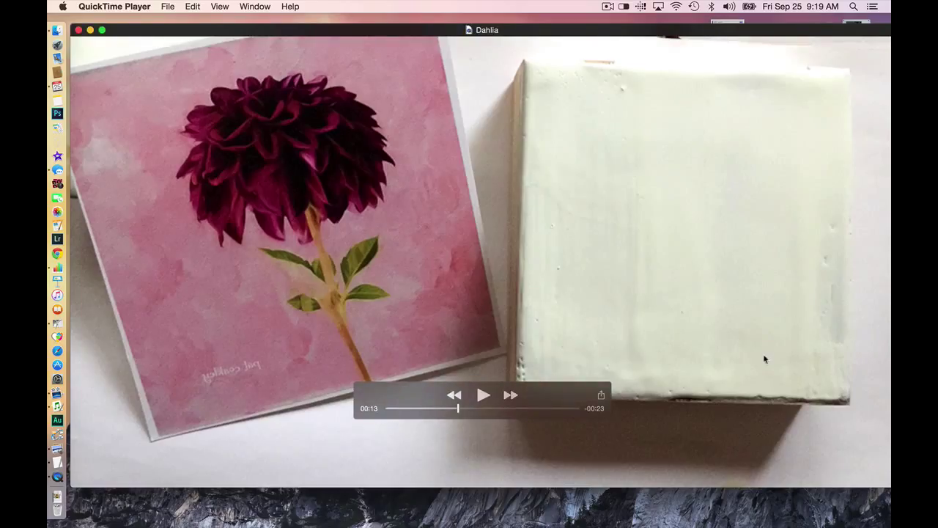
pyautogui.moveTo(662, 344)
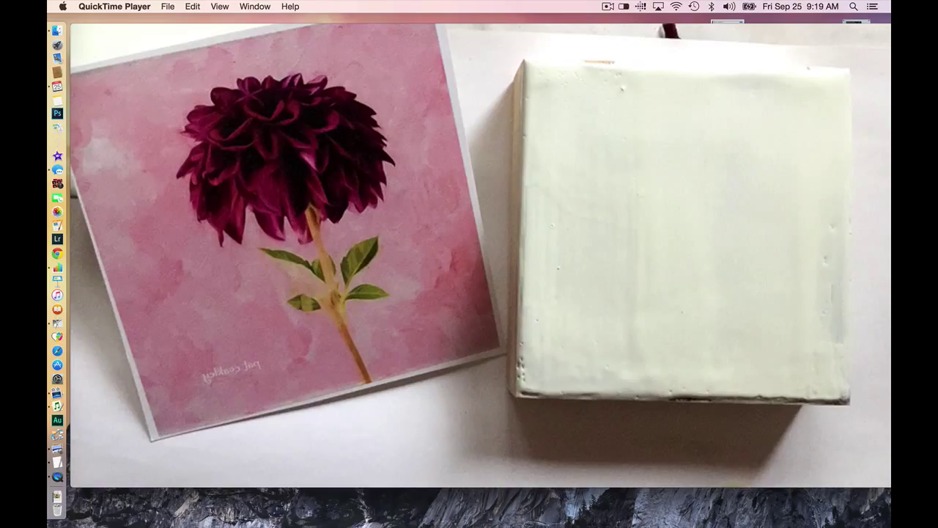
pyautogui.moveTo(620, 92)
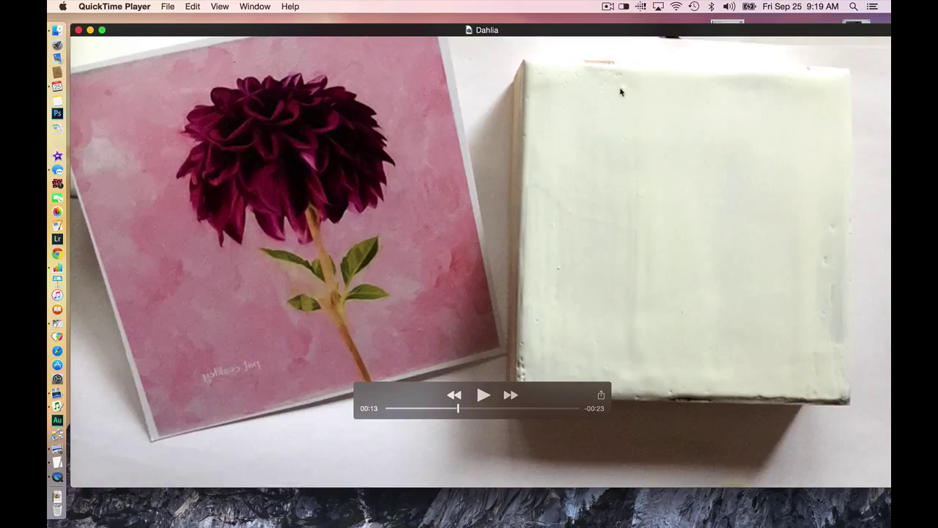
pyautogui.moveTo(831, 264)
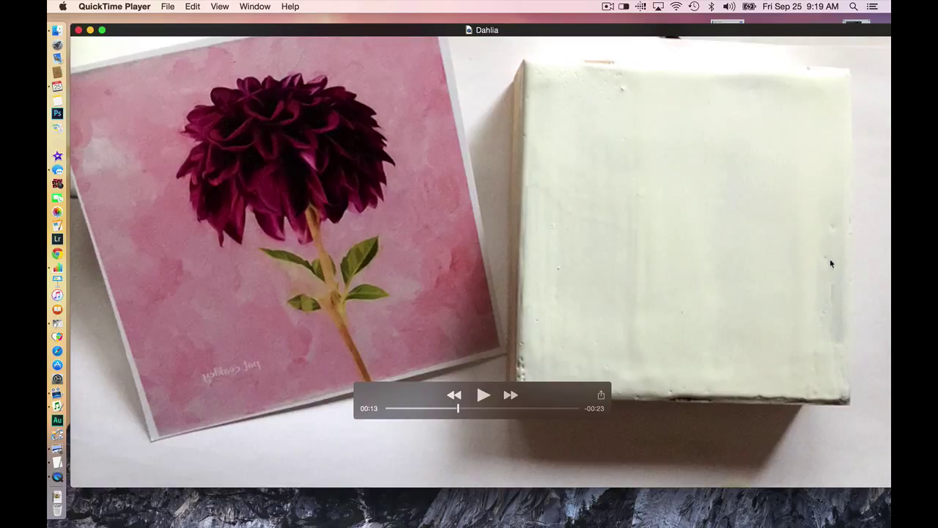
pyautogui.moveTo(829, 339)
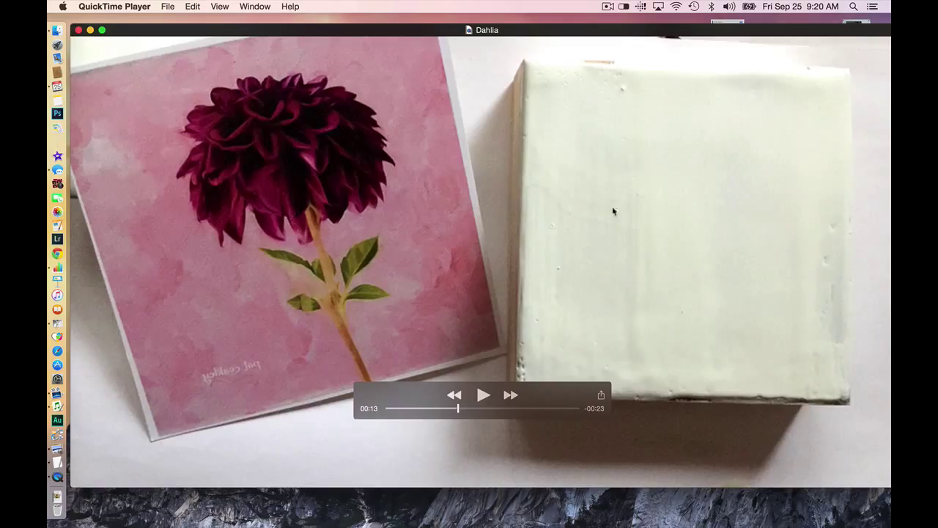
pyautogui.moveTo(659, 137)
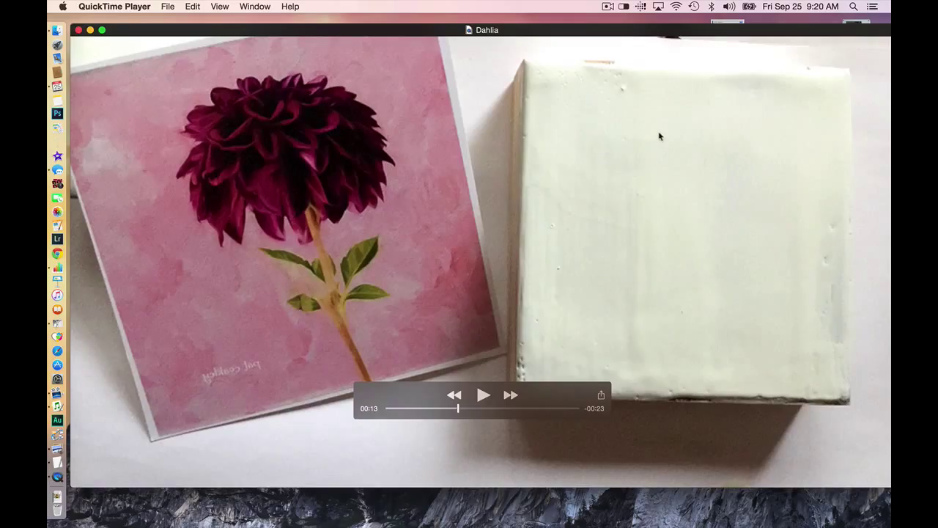
pyautogui.moveTo(643, 306)
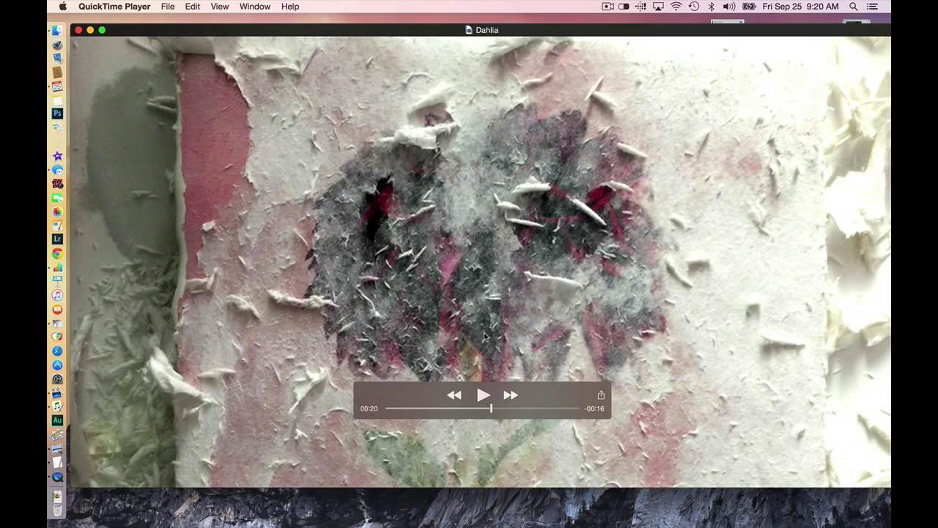
pyautogui.moveTo(539, 275)
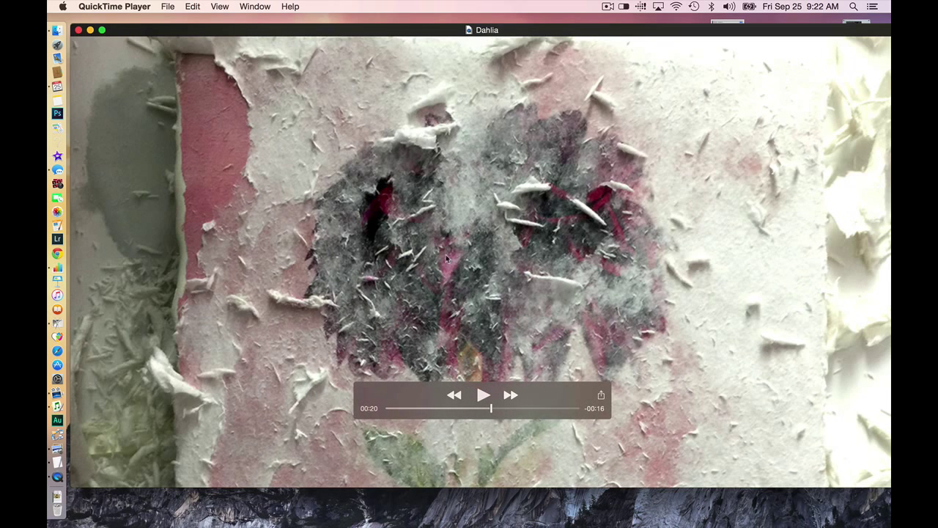
pyautogui.moveTo(352, 262)
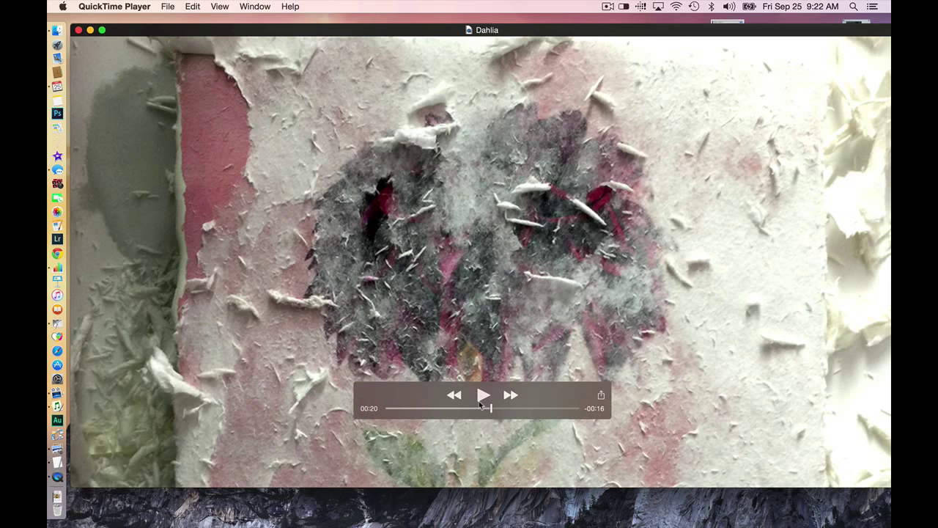
# Play to 00:22, hold on the collaged flower with leaves, then continue to the finished painting at 00:24
pyautogui.click(483, 395)
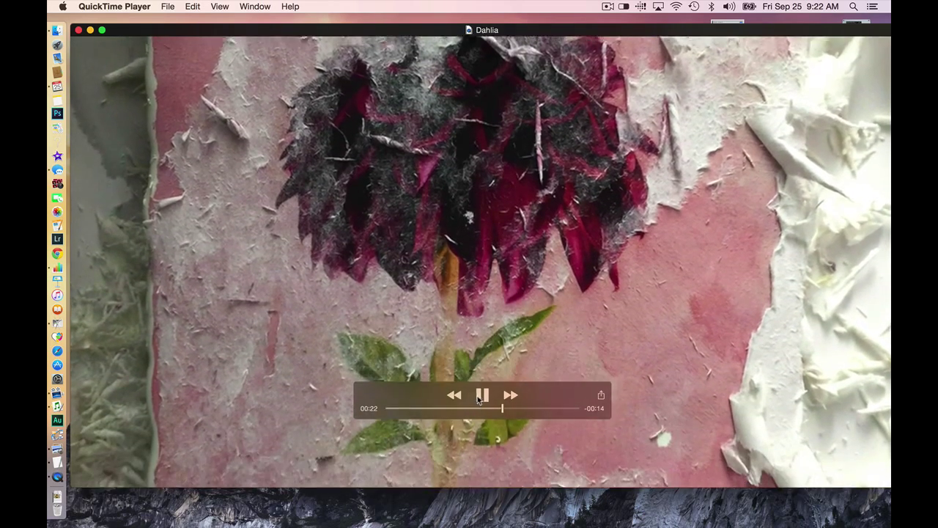
pyautogui.click(483, 395)
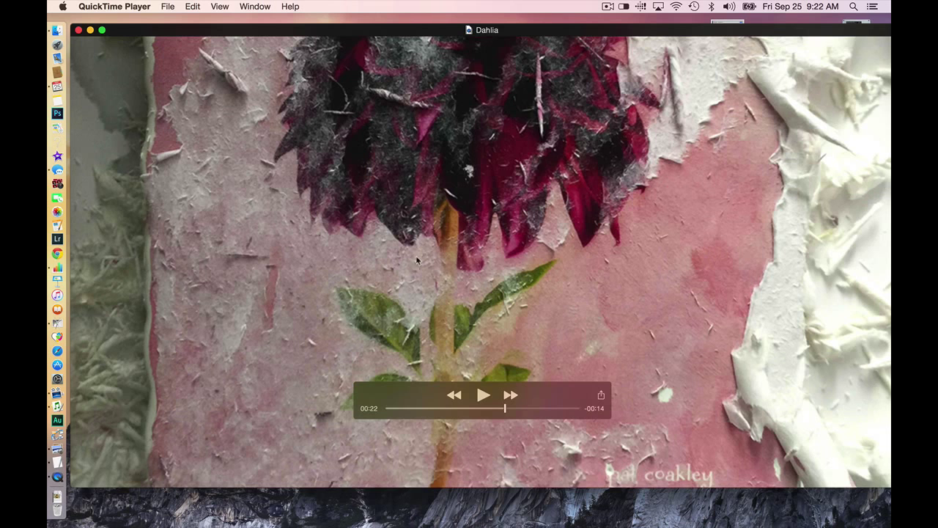
pyautogui.moveTo(557, 270)
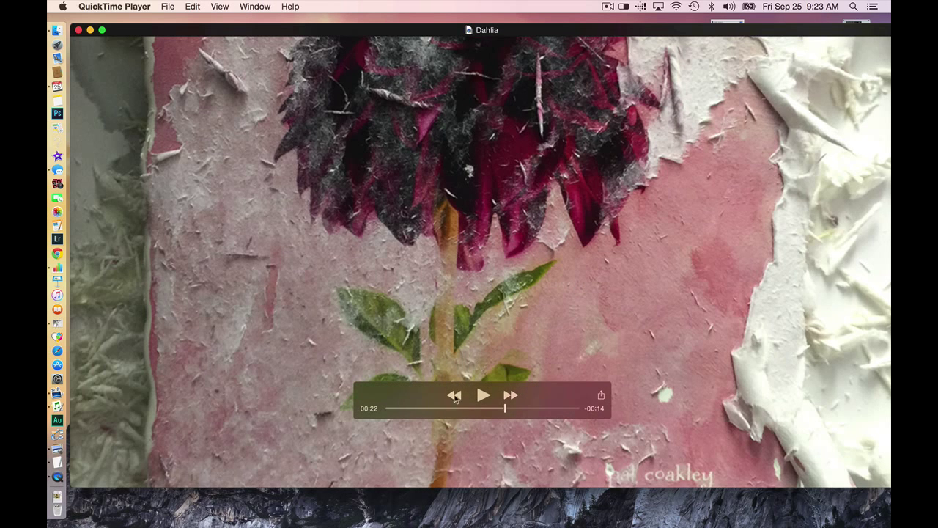
pyautogui.click(484, 395)
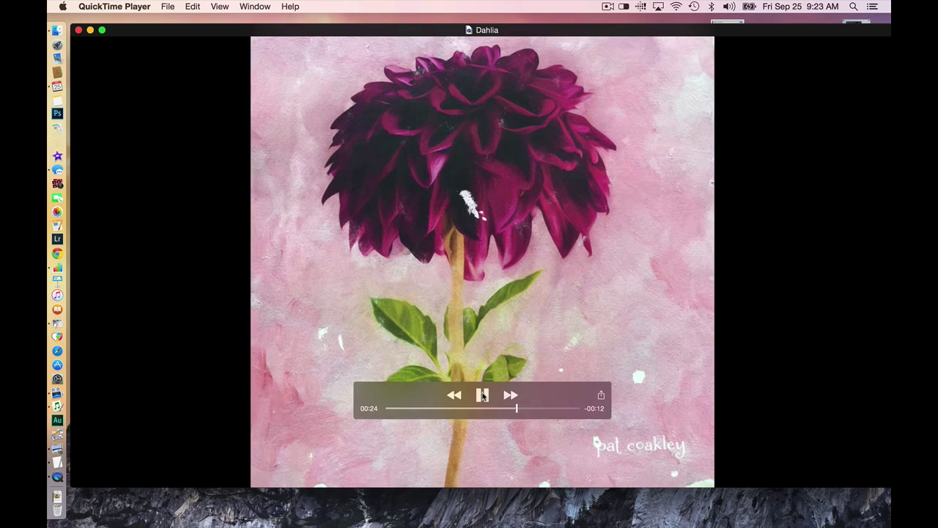
# Pause on the finished dahlia painting at 00:25, then resume playback
pyautogui.click(483, 395)
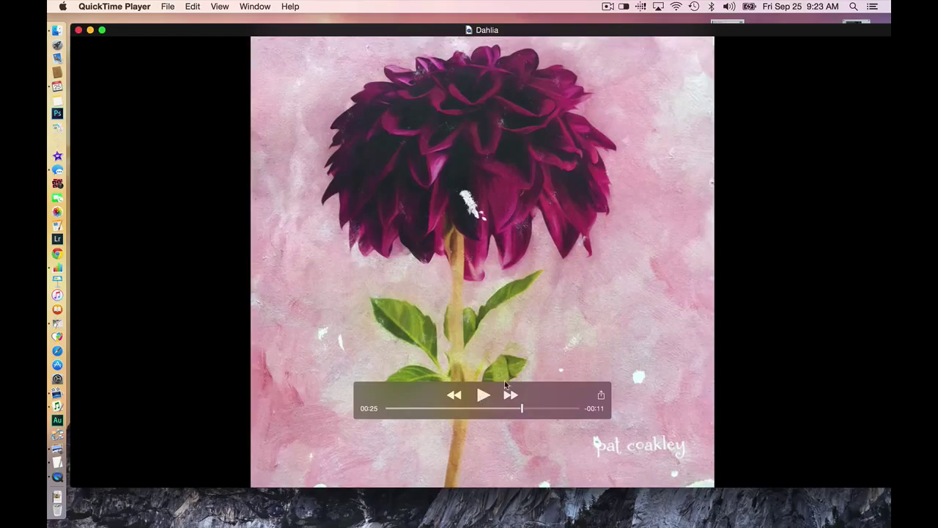
pyautogui.moveTo(634, 145)
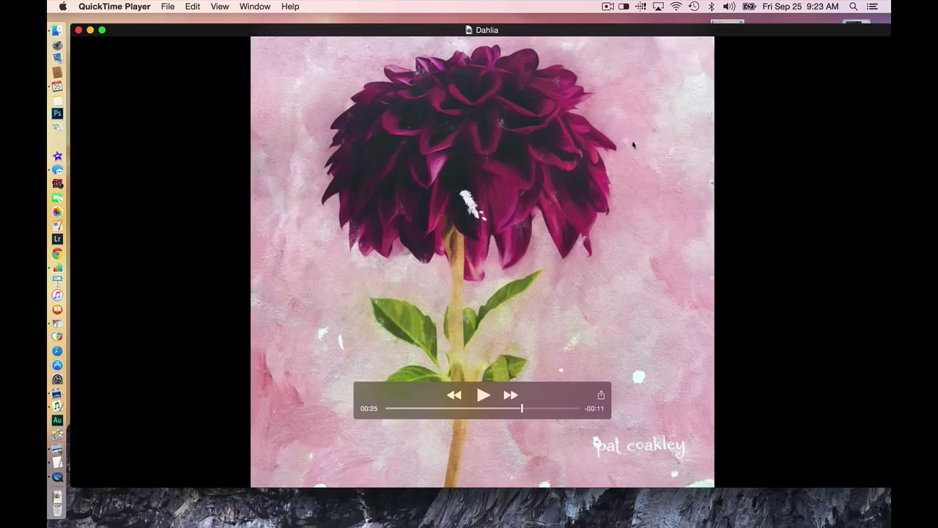
pyautogui.moveTo(639, 388)
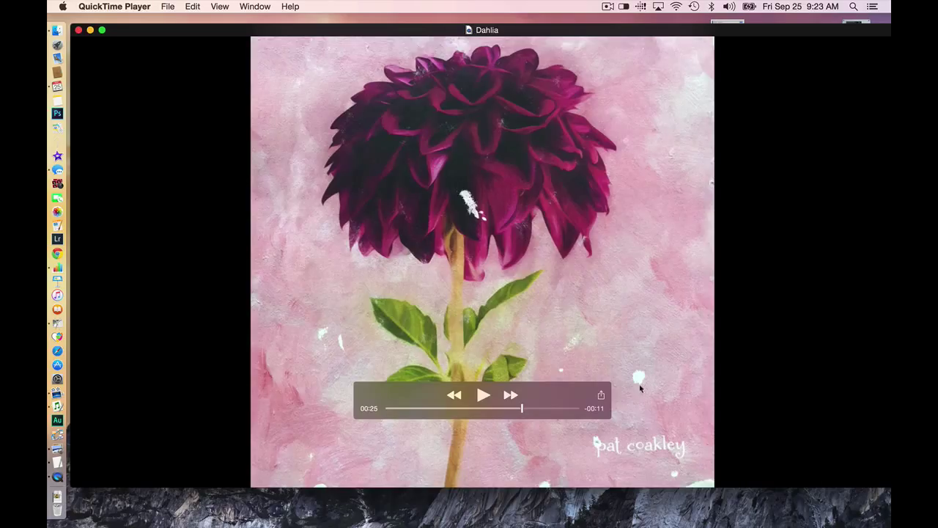
pyautogui.moveTo(319, 336)
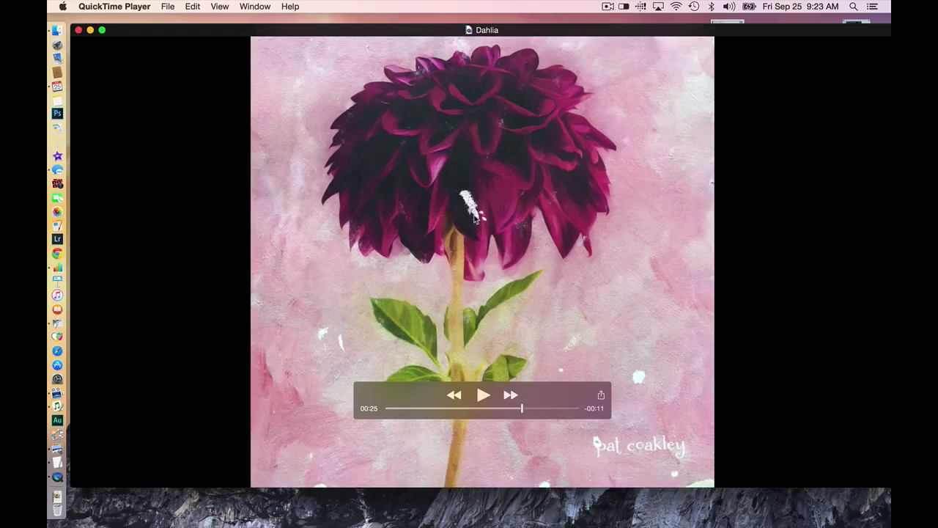
pyautogui.moveTo(503, 258)
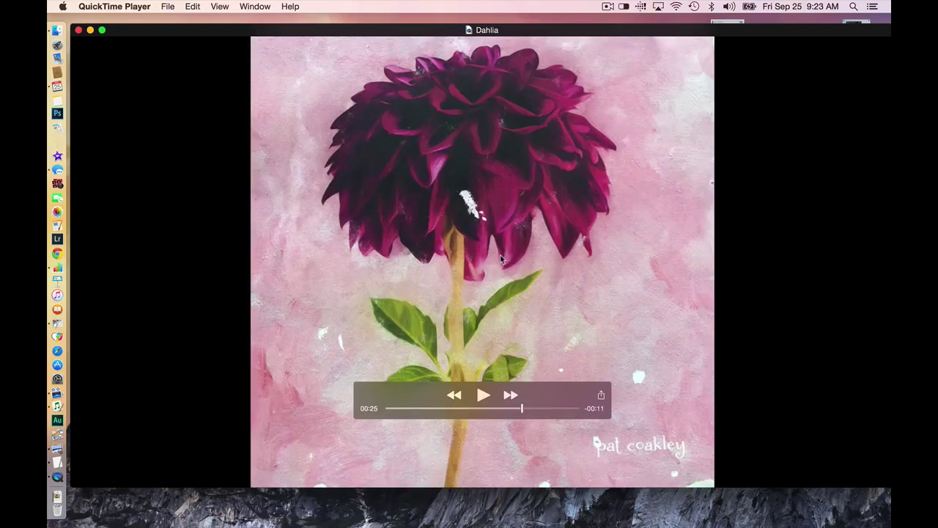
pyautogui.moveTo(608, 333)
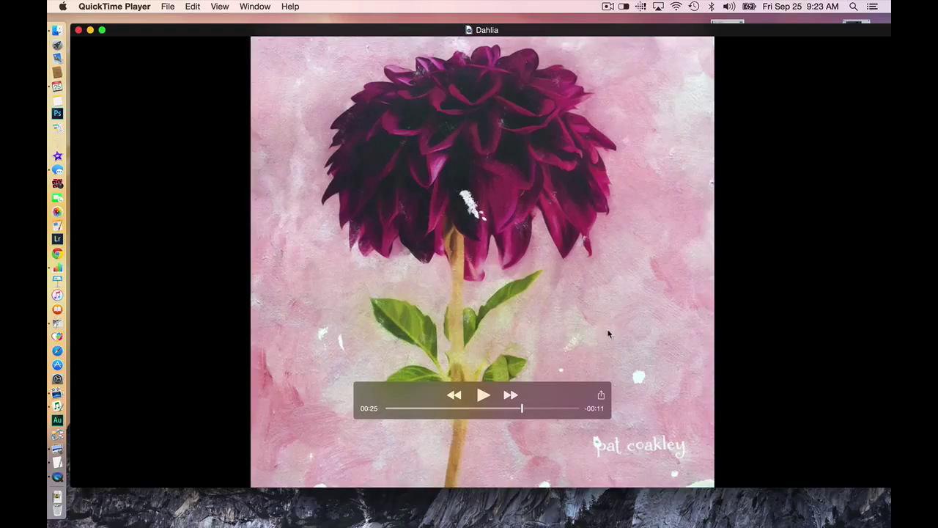
pyautogui.moveTo(561, 323)
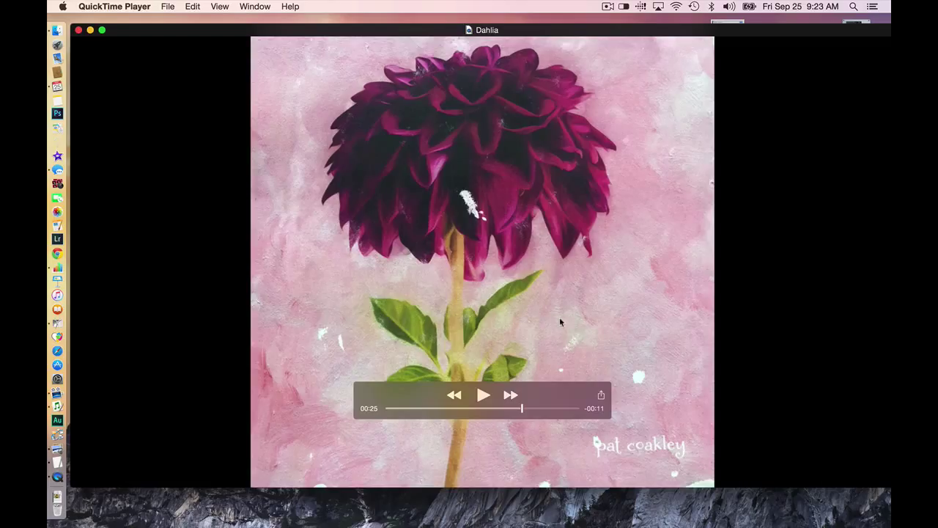
pyautogui.moveTo(583, 329)
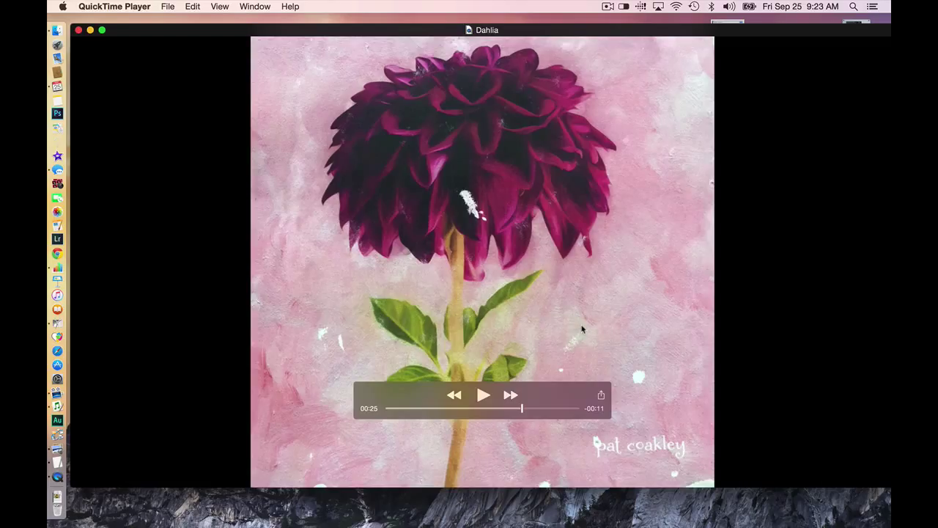
pyautogui.moveTo(550, 334)
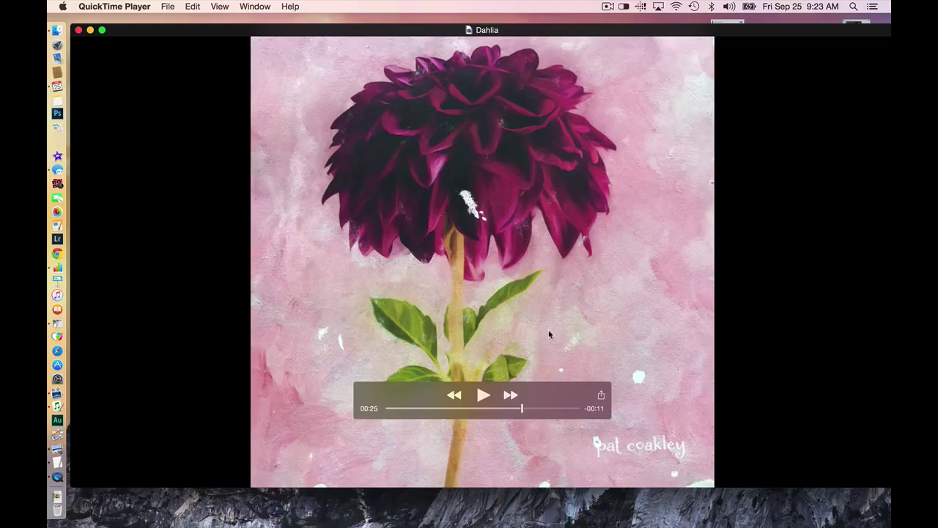
pyautogui.moveTo(522, 338)
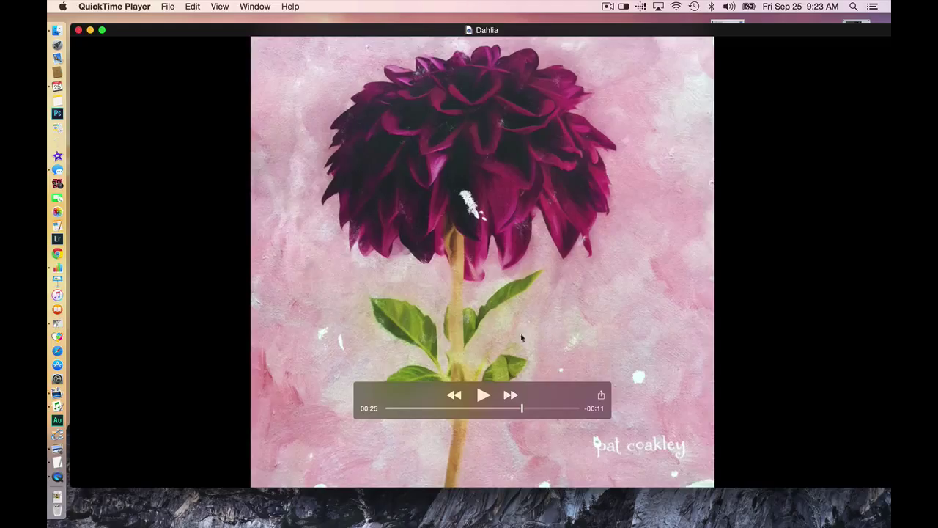
pyautogui.moveTo(561, 328)
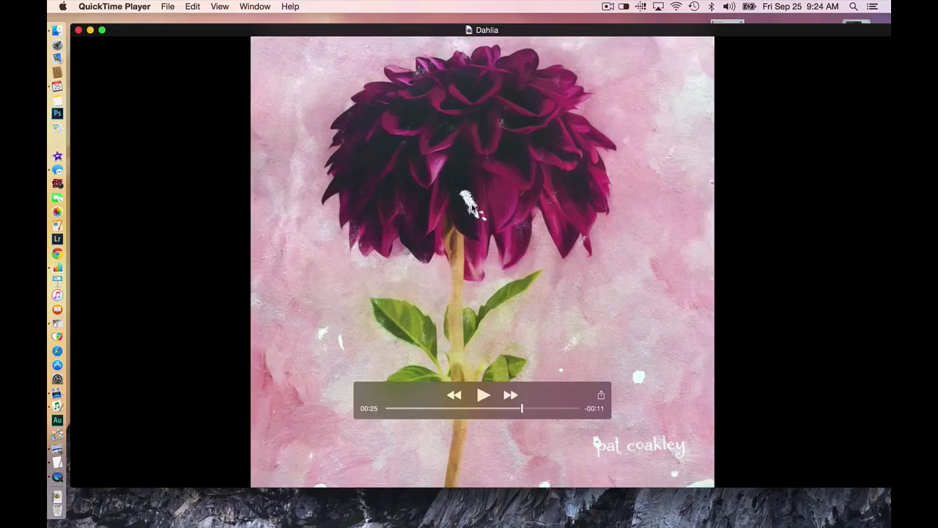
pyautogui.moveTo(472, 209)
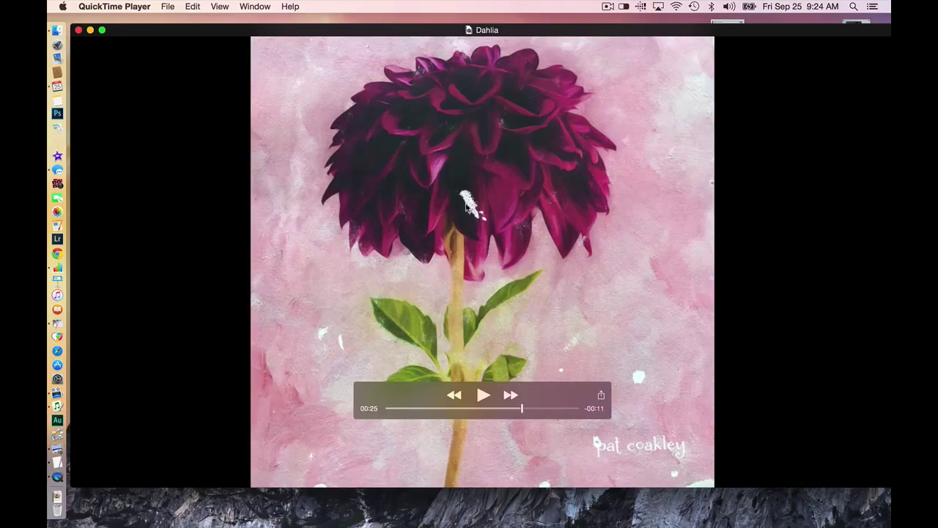
pyautogui.moveTo(309, 340)
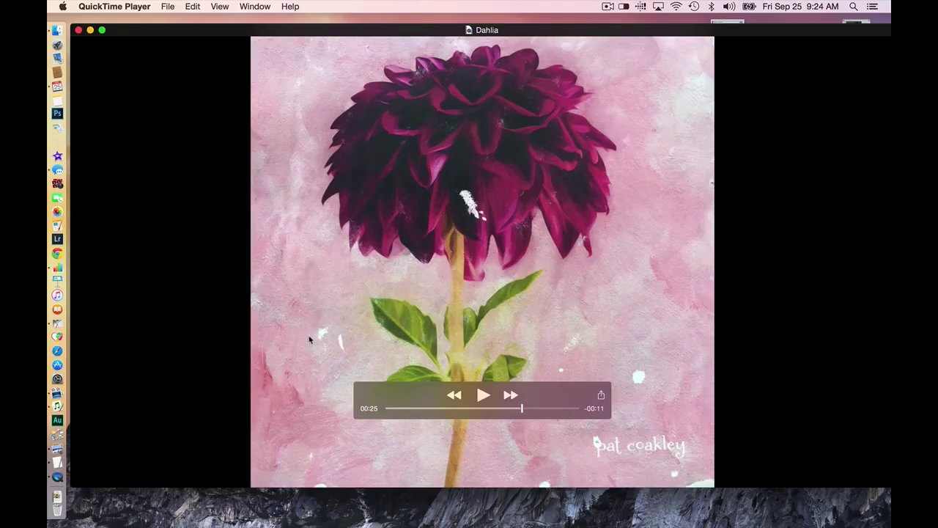
pyautogui.moveTo(623, 365)
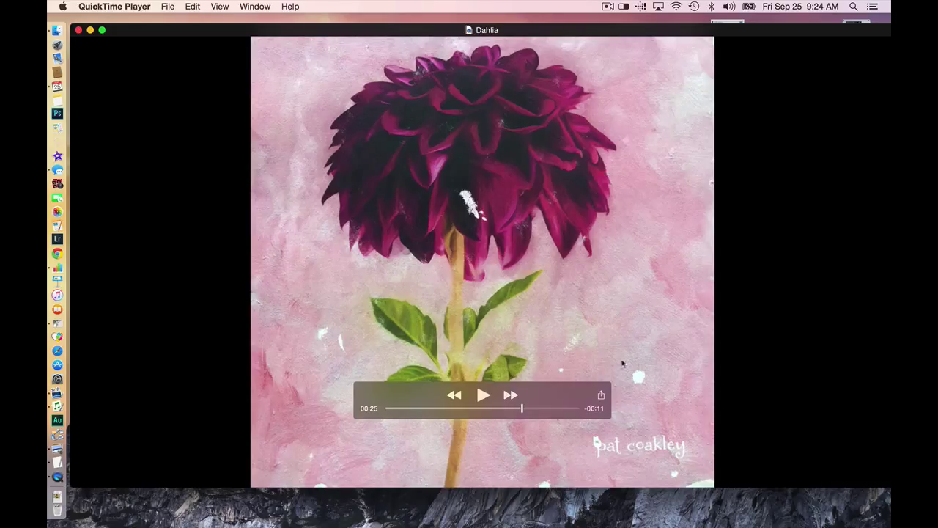
pyautogui.moveTo(614, 342)
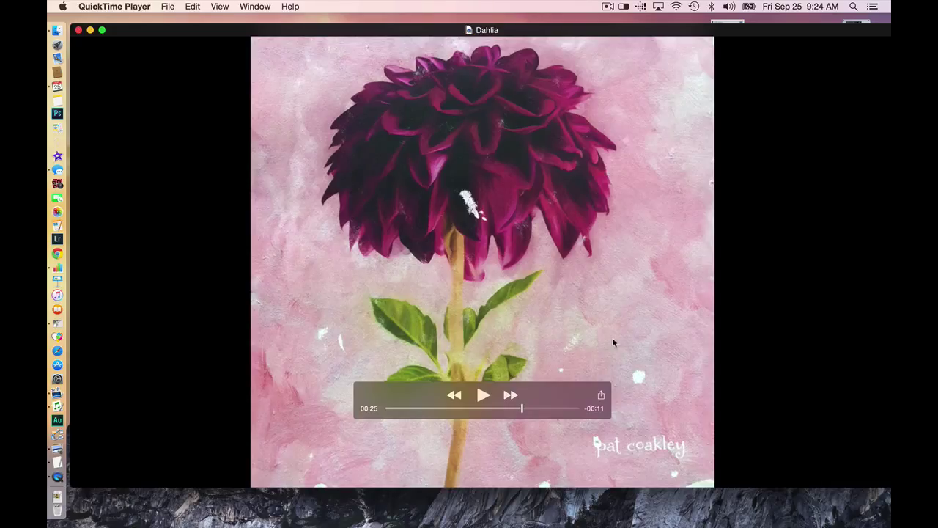
pyautogui.moveTo(475, 276)
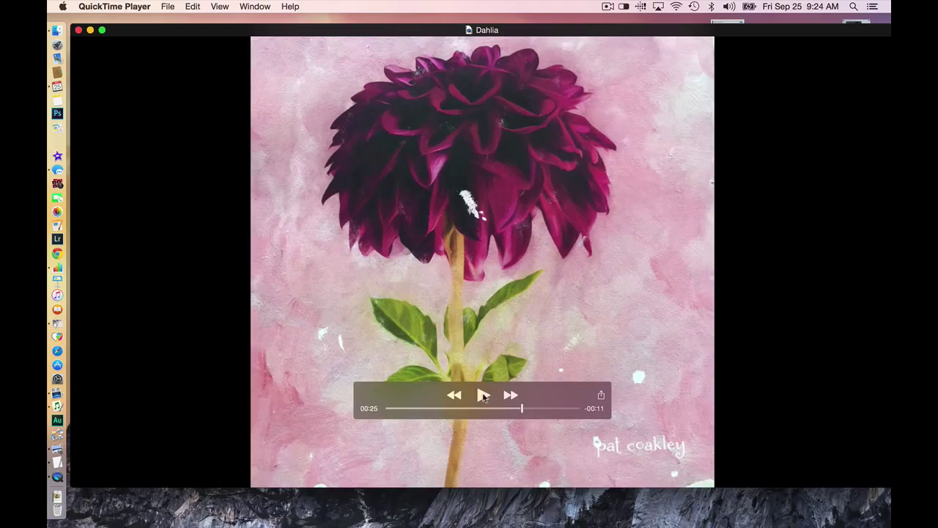
pyautogui.click(483, 394)
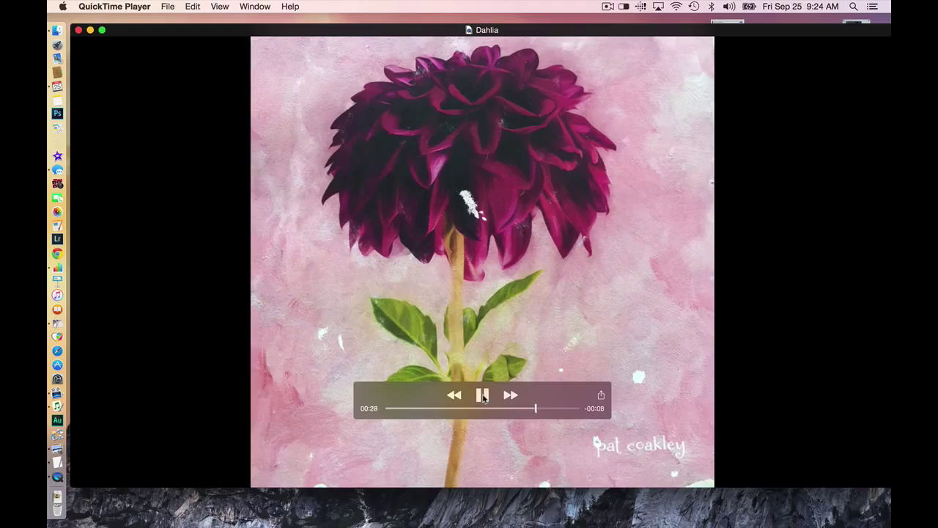
# Hold on the digitally finished painting at 00:29, play to the end credits, and show the AirPlay choices
pyautogui.click(483, 395)
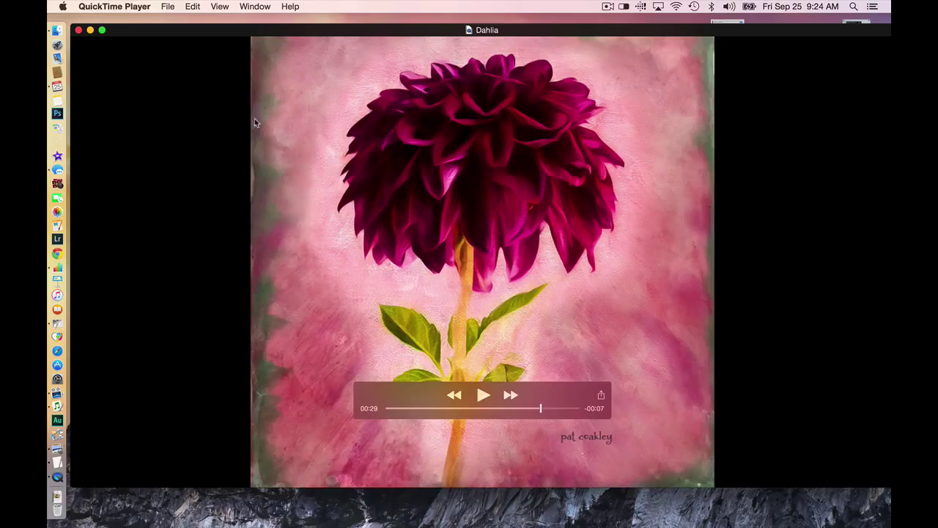
pyautogui.moveTo(381, 37)
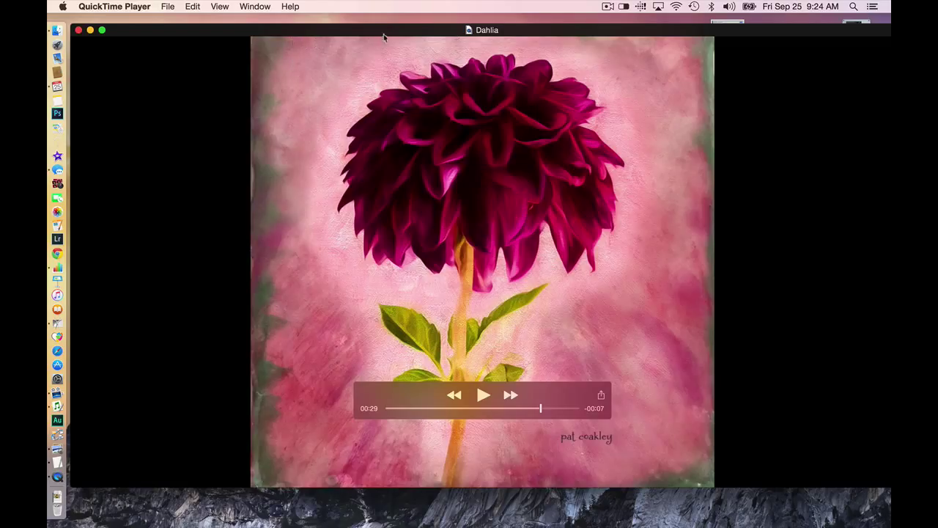
pyautogui.moveTo(695, 64)
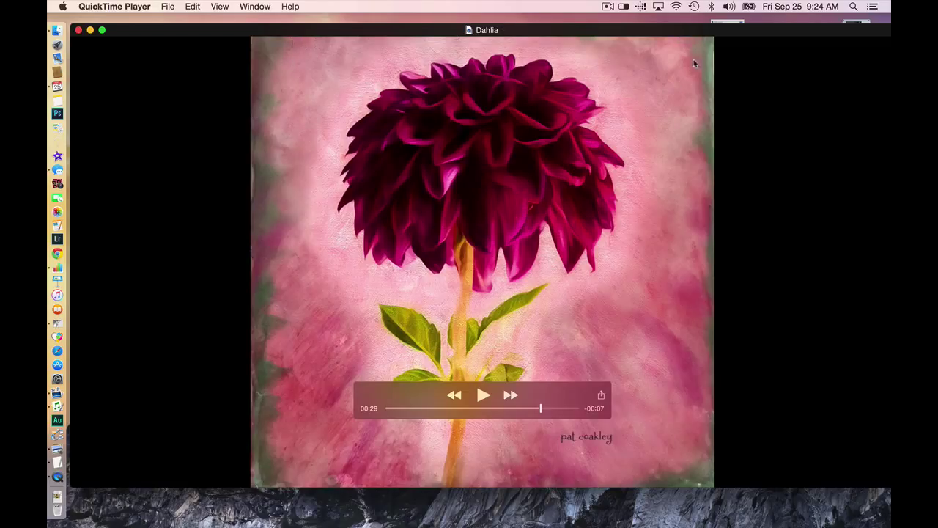
pyautogui.moveTo(689, 167)
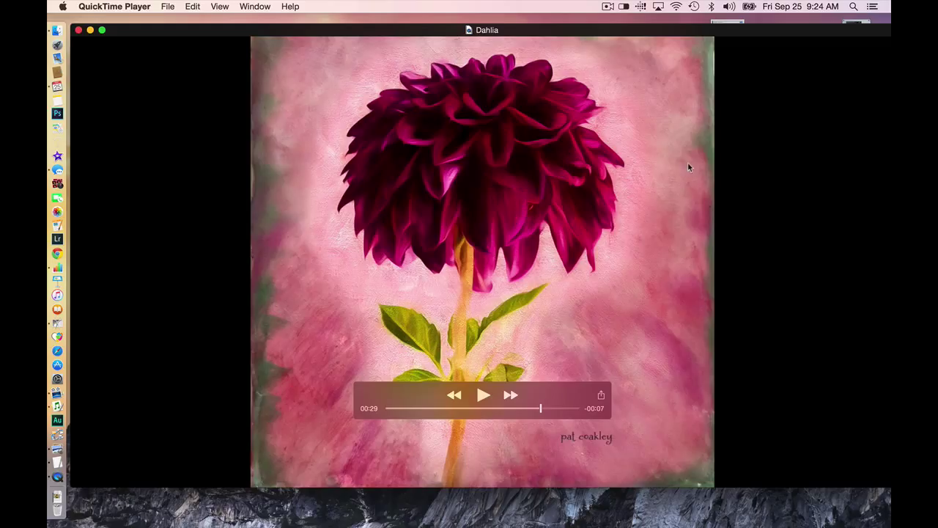
pyautogui.moveTo(690, 172)
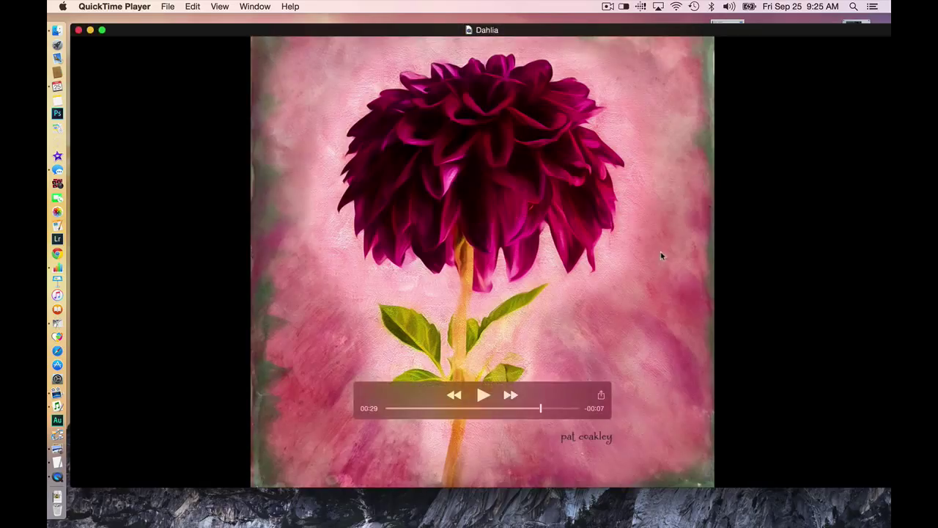
pyautogui.moveTo(300, 387)
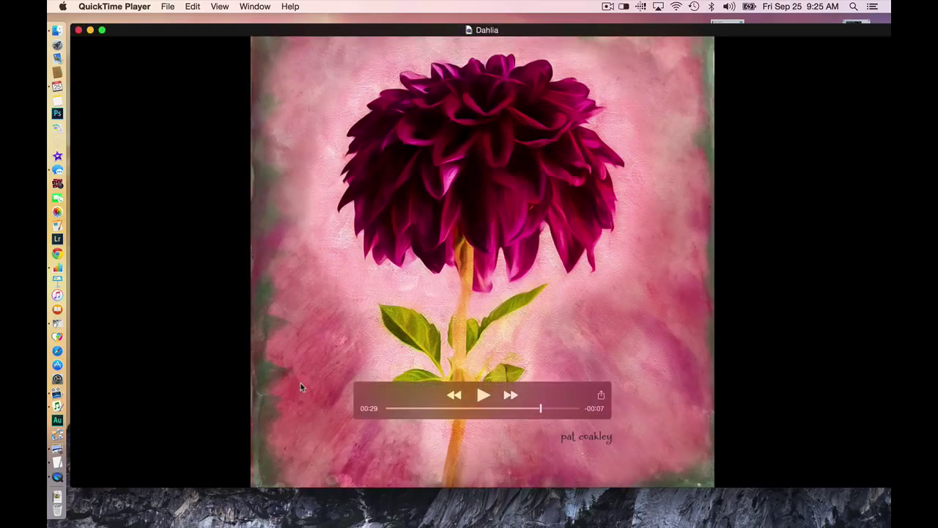
pyautogui.moveTo(327, 159)
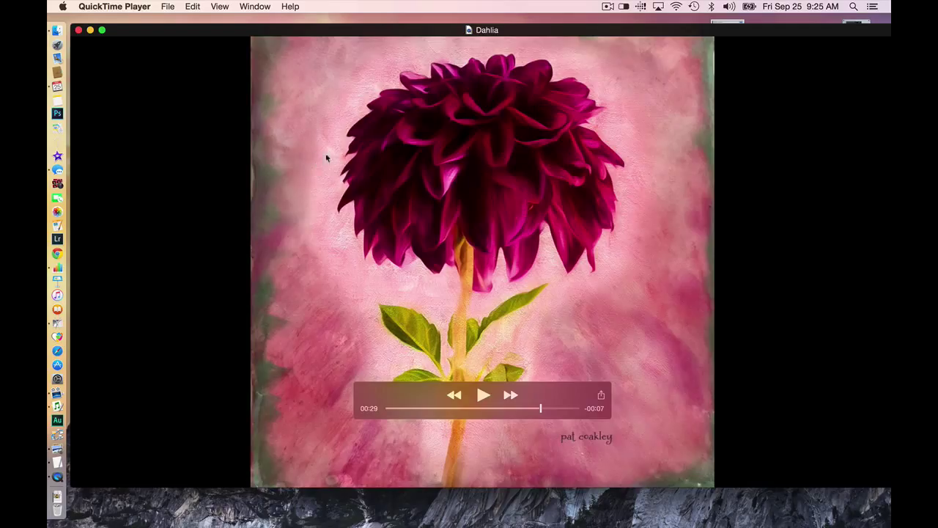
pyautogui.moveTo(320, 173)
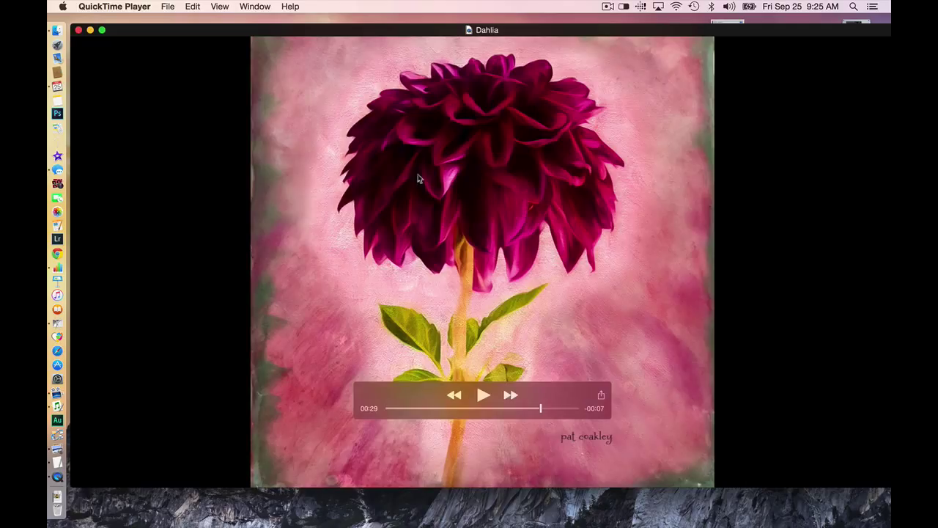
pyautogui.moveTo(438, 275)
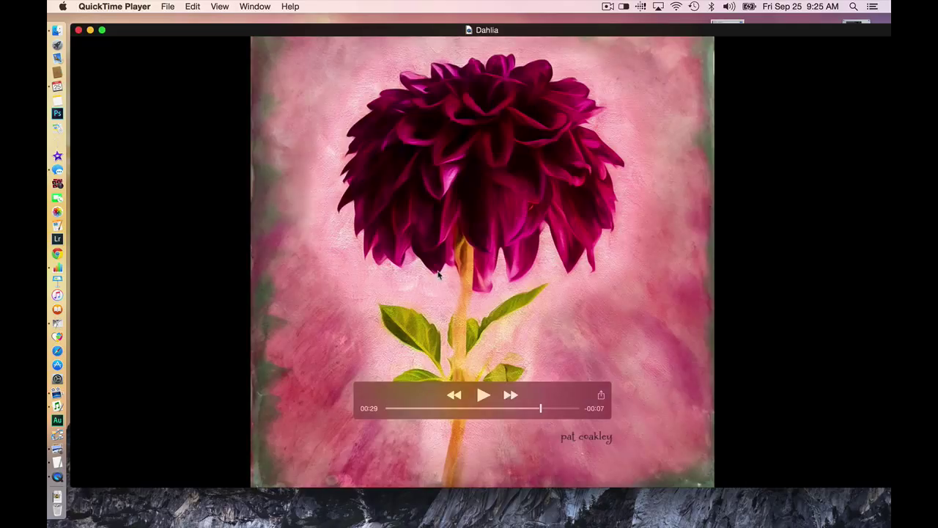
pyautogui.moveTo(451, 276)
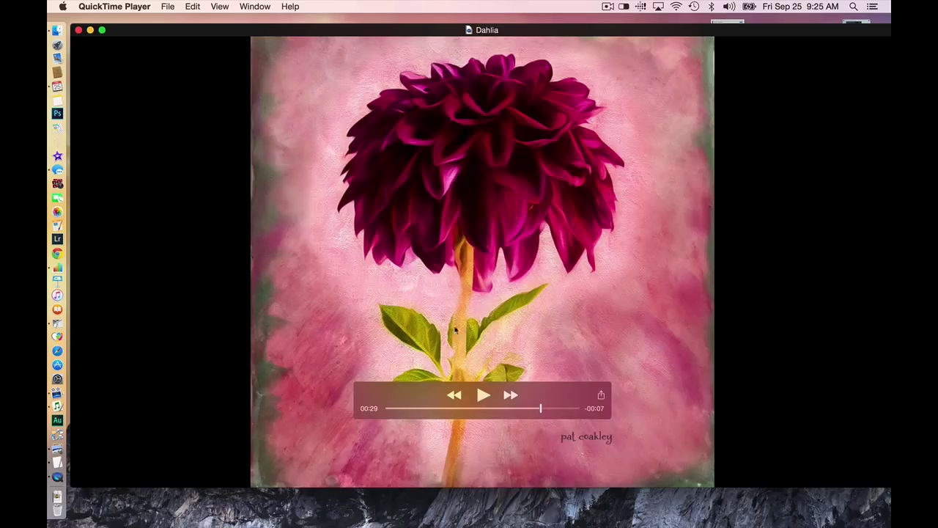
pyautogui.moveTo(482, 341)
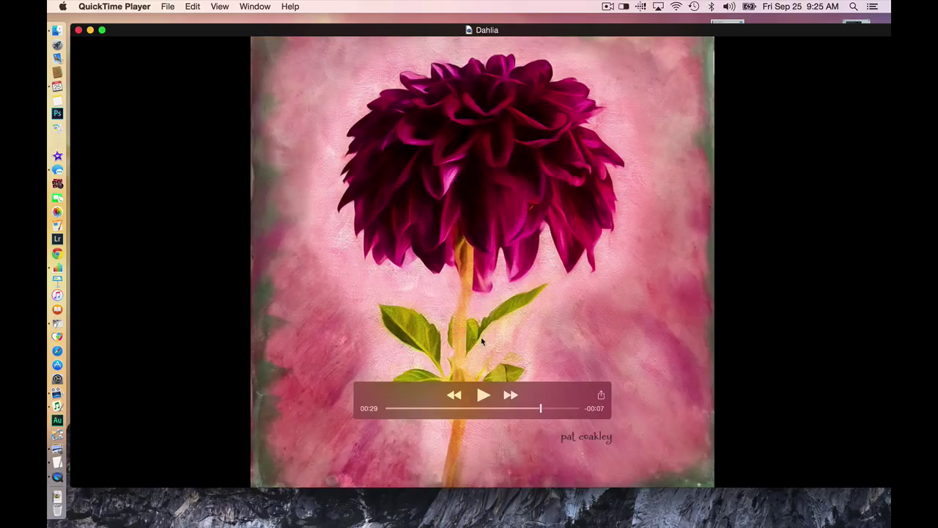
pyautogui.moveTo(477, 347)
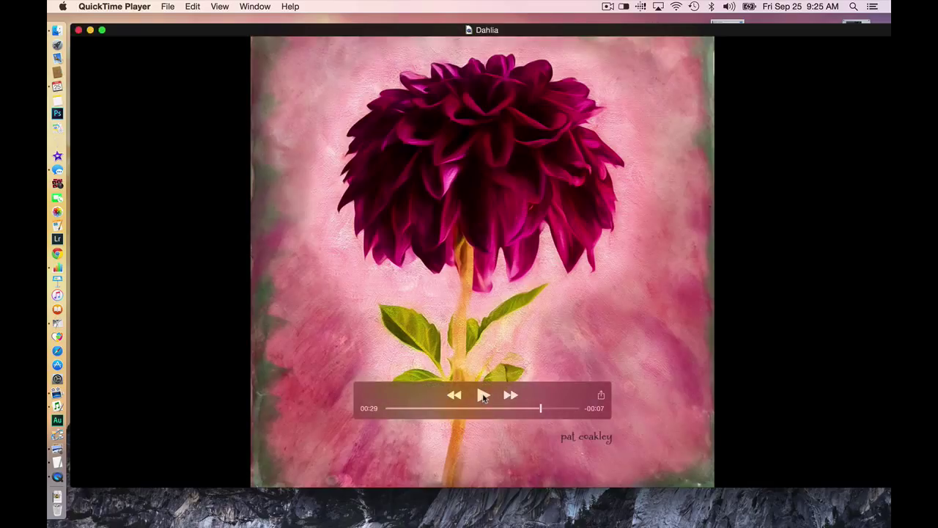
pyautogui.click(483, 395)
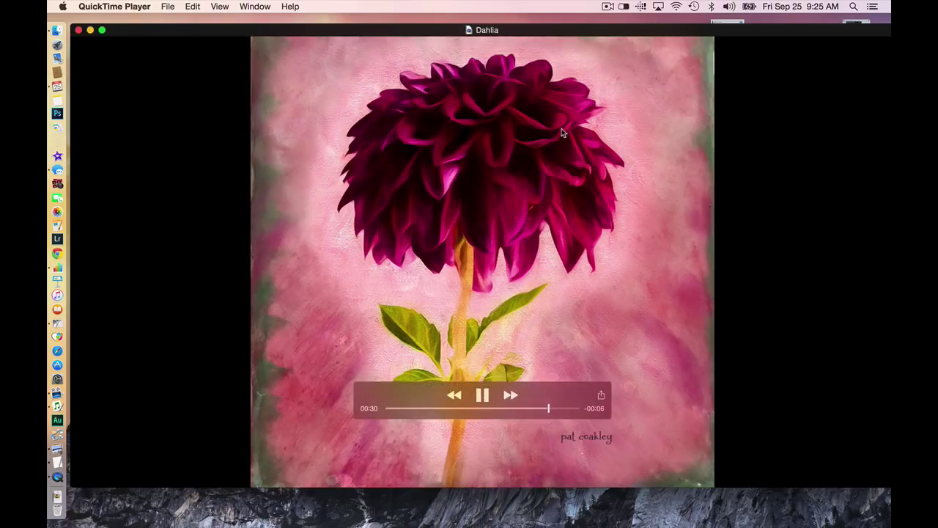
pyautogui.click(657, 6)
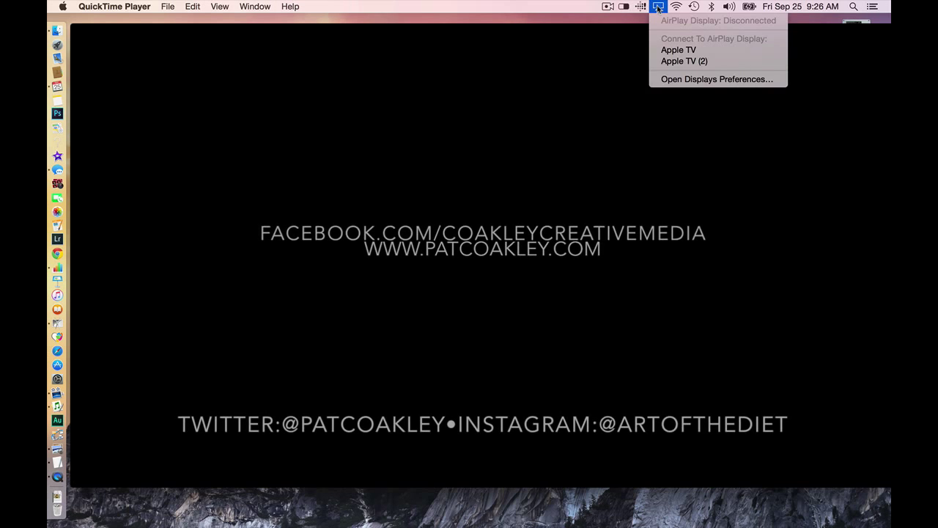